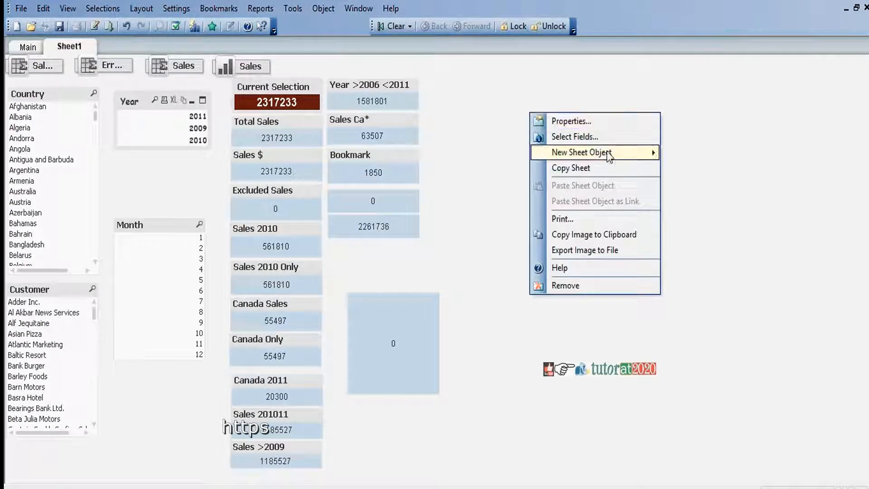
- Start a new bar chart on Sheet1 through the new chart wizard
left_click(708, 230)
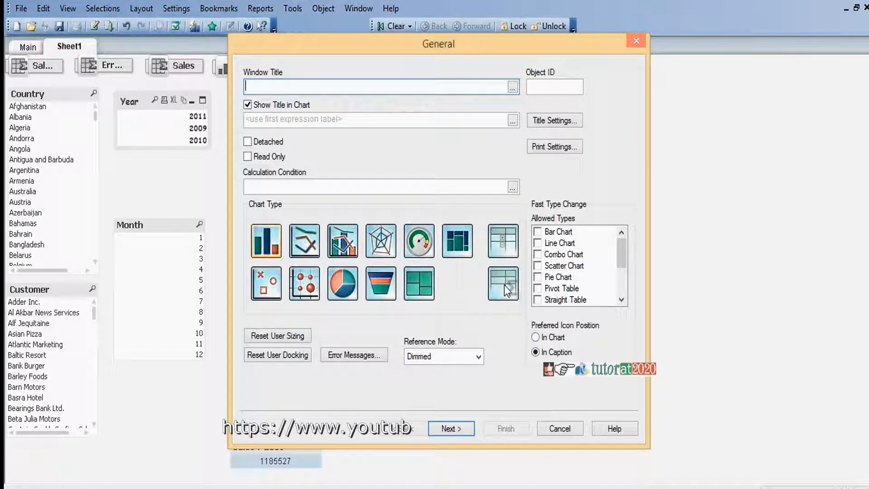
mouse_move(503, 289)
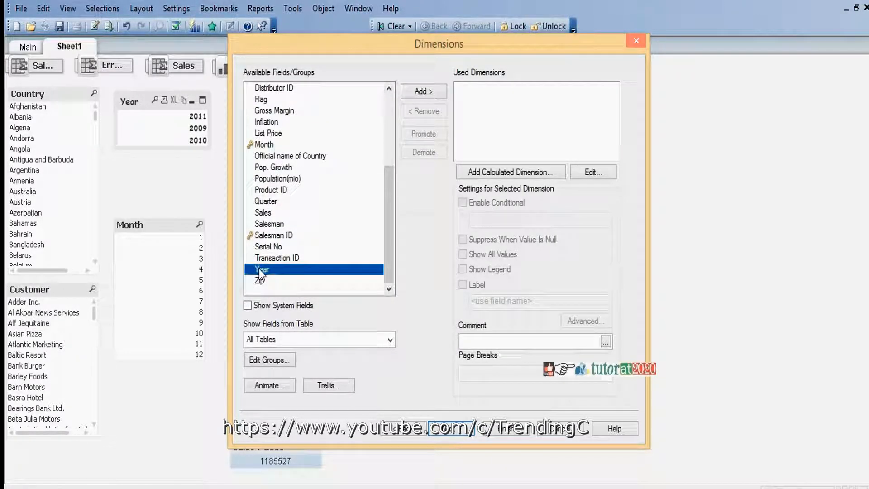
- Build the chart with Year as dimension and Sum(Sales) labelled 'Sales'
left_click(424, 91)
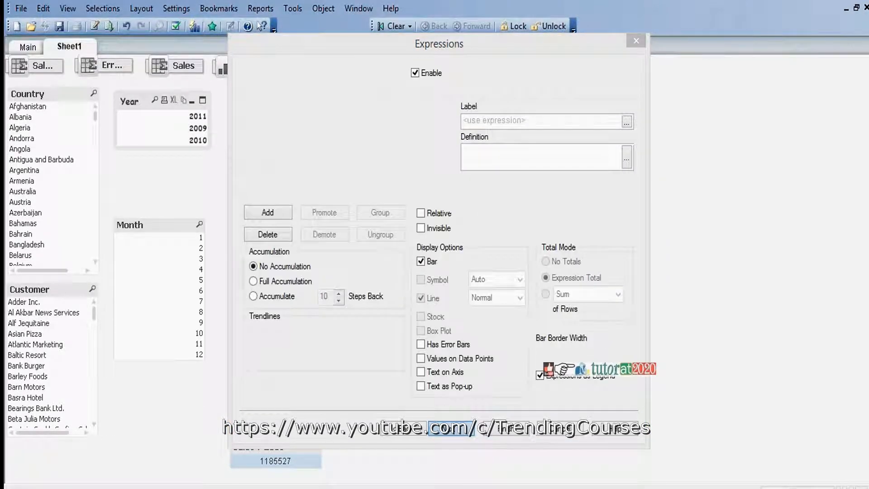
left_click(347, 298)
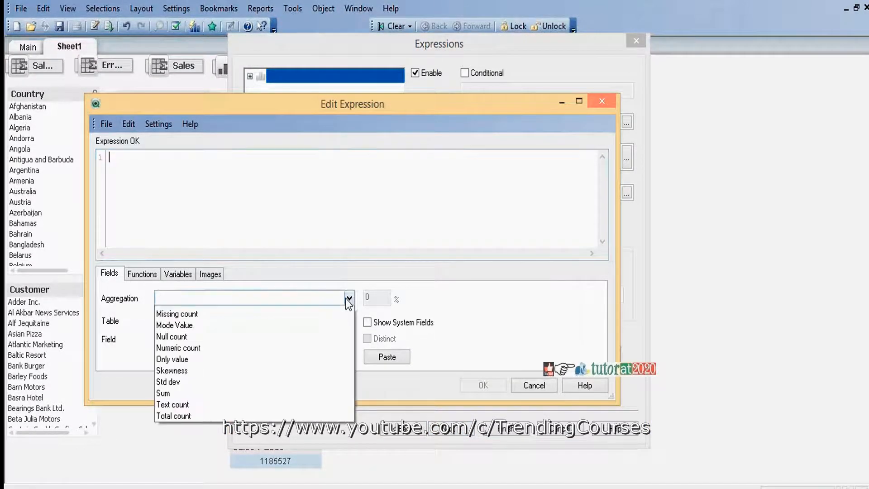
left_click(162, 393)
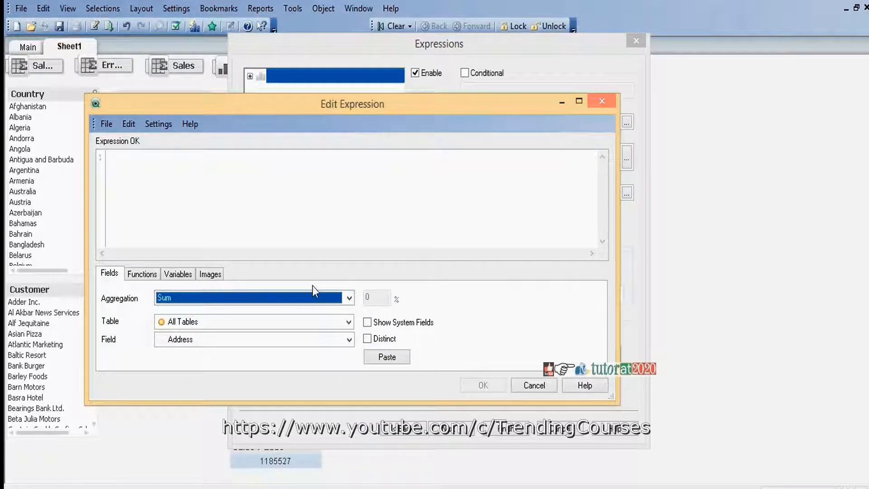
left_click(349, 339)
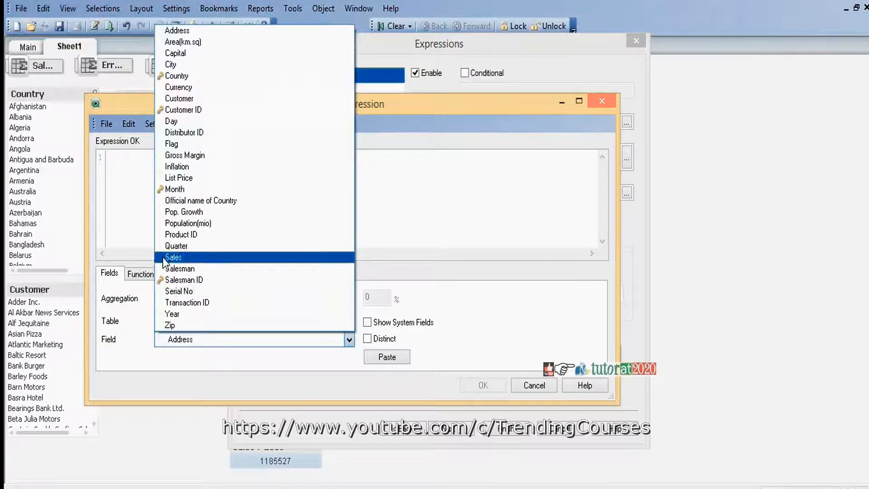
left_click(173, 256)
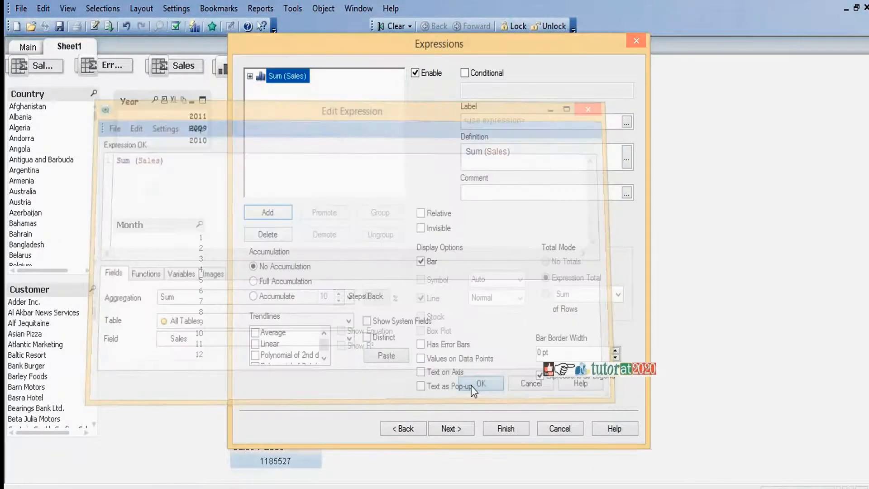
left_click(484, 384)
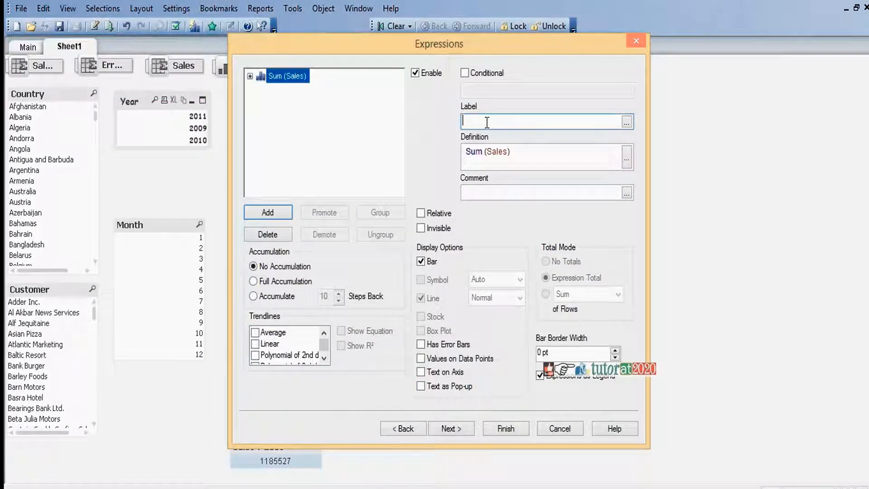
type("Sales")
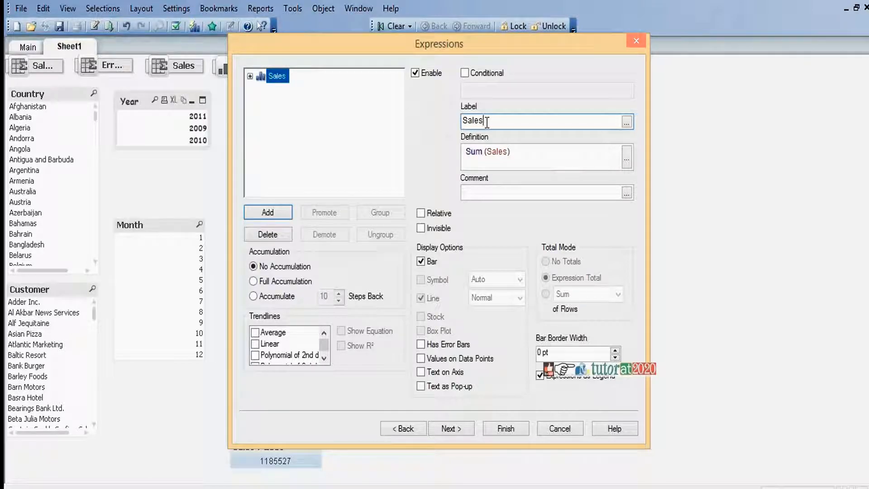
left_click(421, 359)
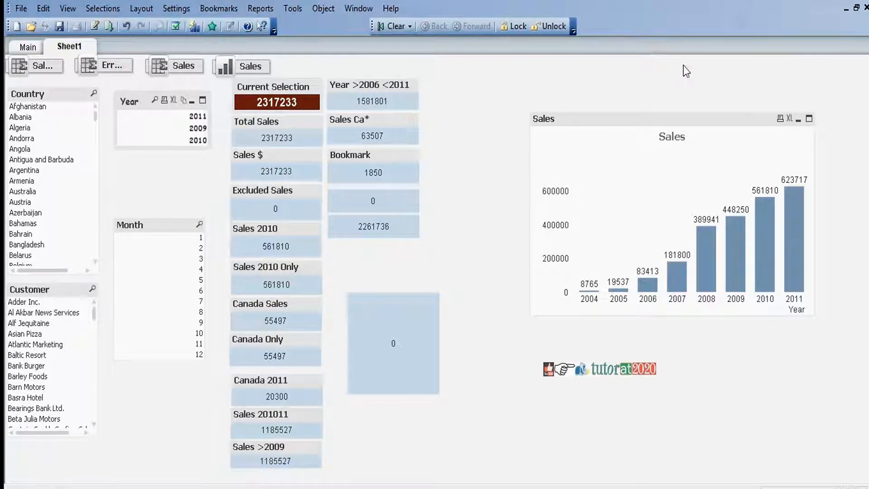
mouse_move(653, 121)
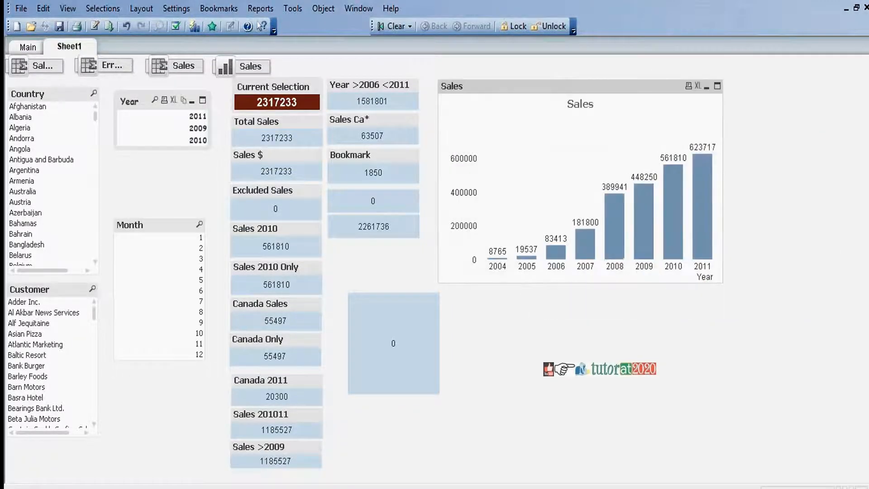
mouse_move(673, 239)
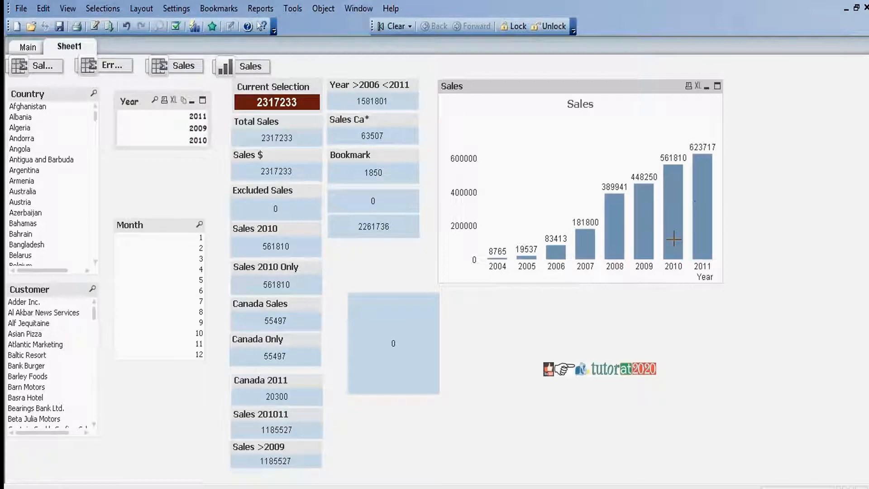
mouse_move(645, 171)
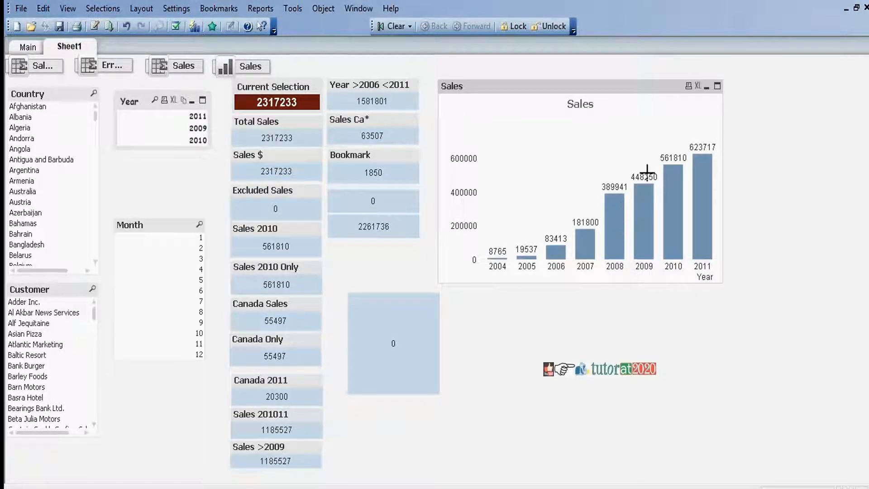
mouse_move(678, 183)
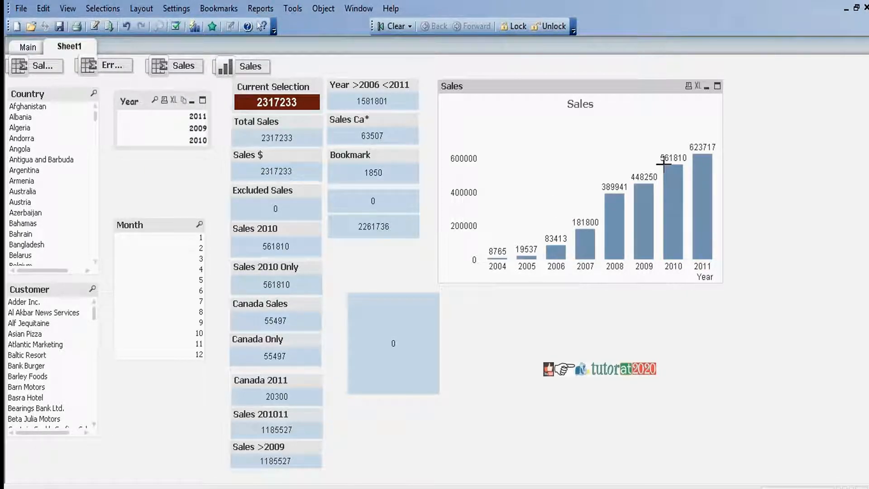
mouse_move(665, 213)
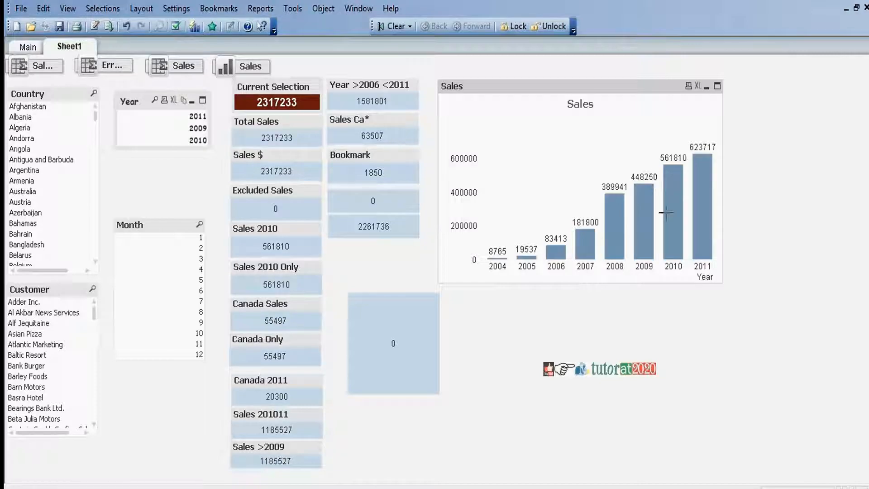
mouse_move(606, 98)
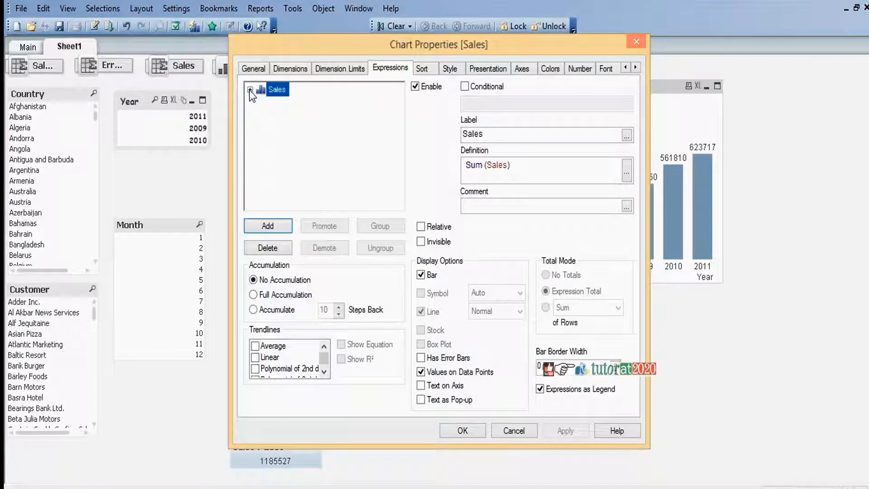
- Type Pick(Match(Year,2009,2010,2011),Re… into the Sales Background Color definition
left_click(250, 89)
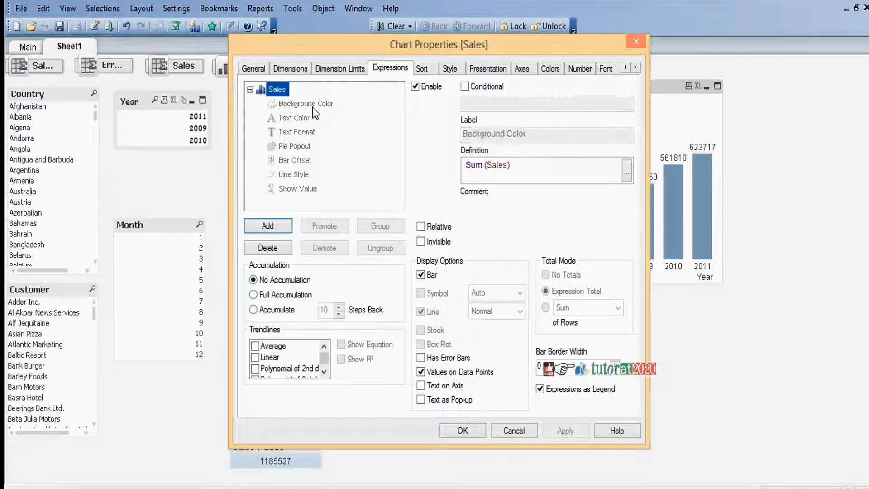
left_click(306, 104)
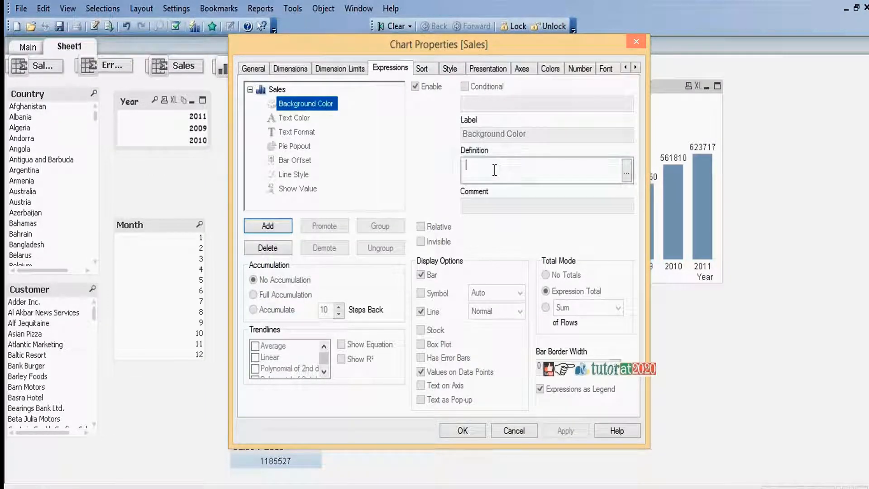
type("Ma")
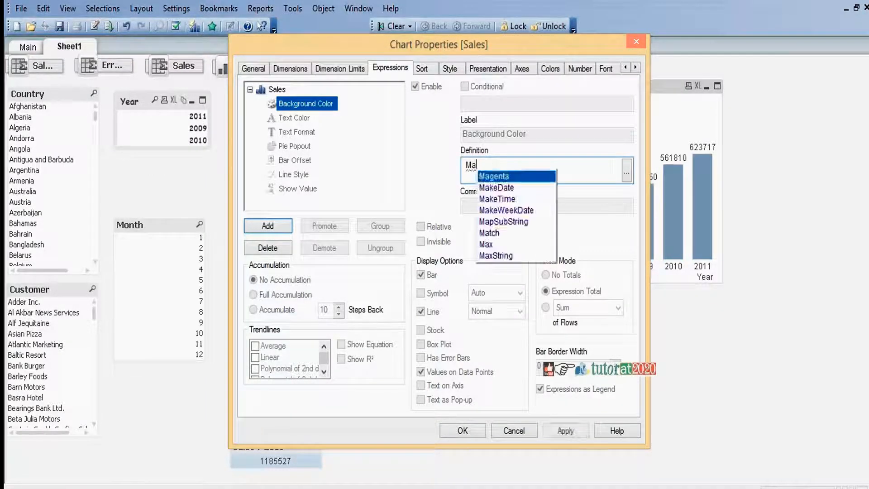
left_click(489, 232)
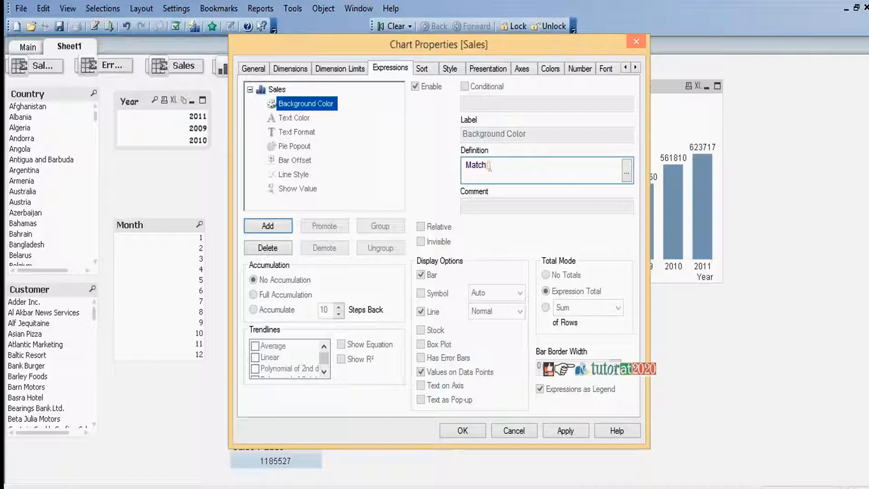
type("Year,")
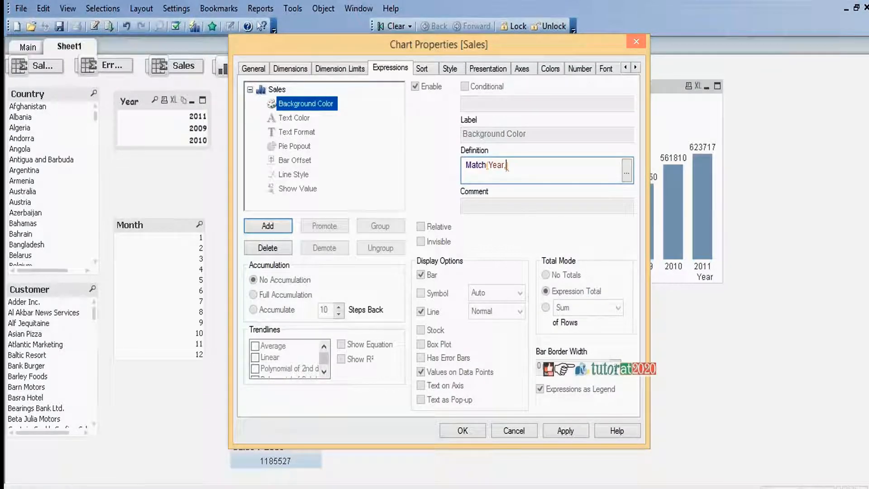
type("2009,2")
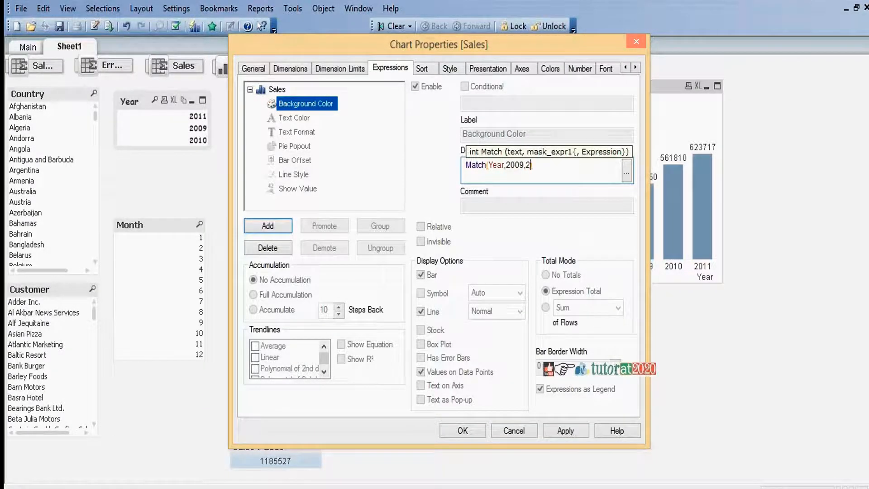
type("010,2011),")
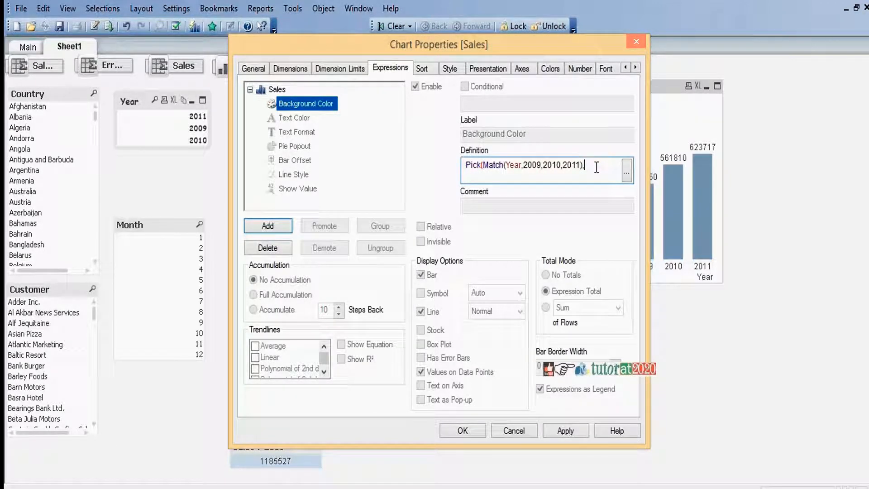
type("Red(),")
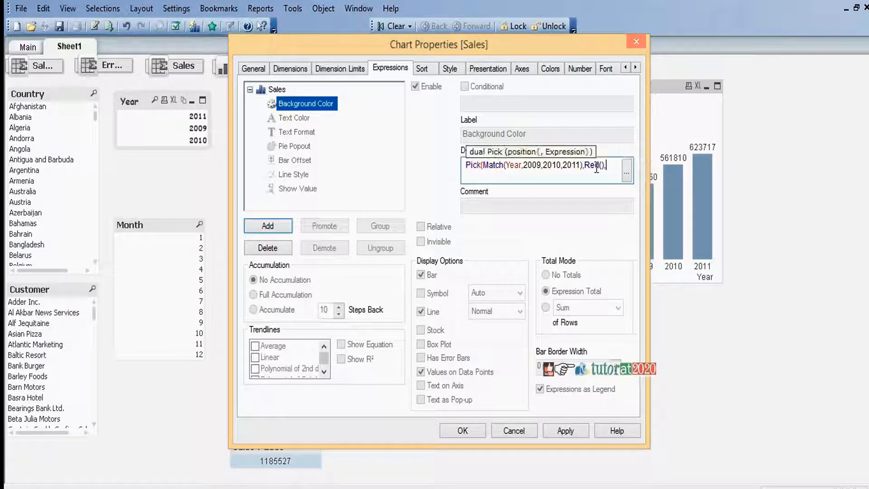
- Complete the colour formula with Red(), Green(), Yellow() and apply it to the chart
left_click(626, 170)
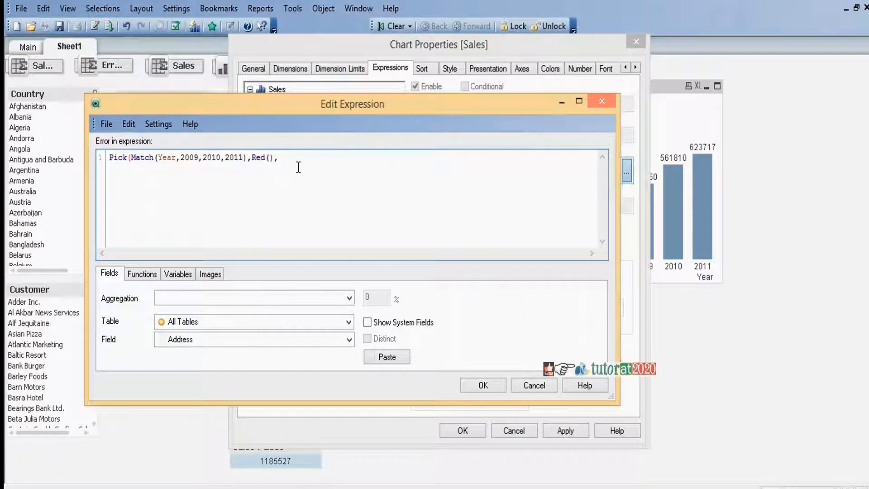
type("gr")
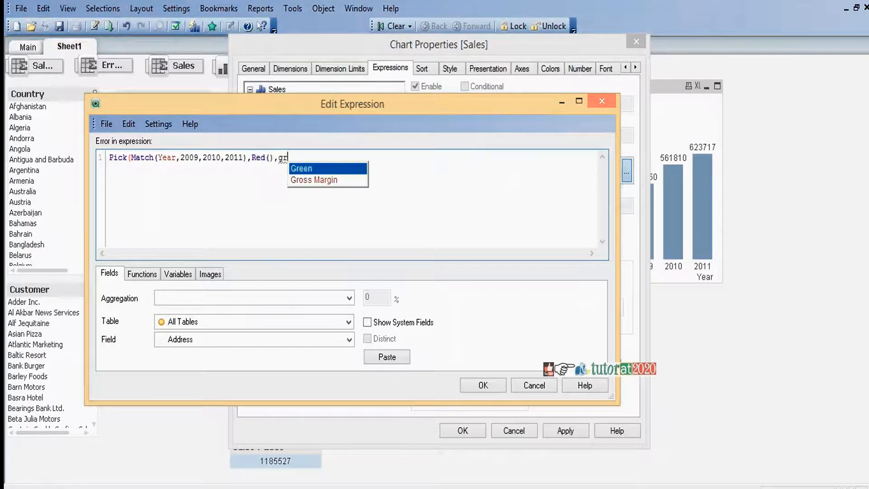
left_click(301, 169)
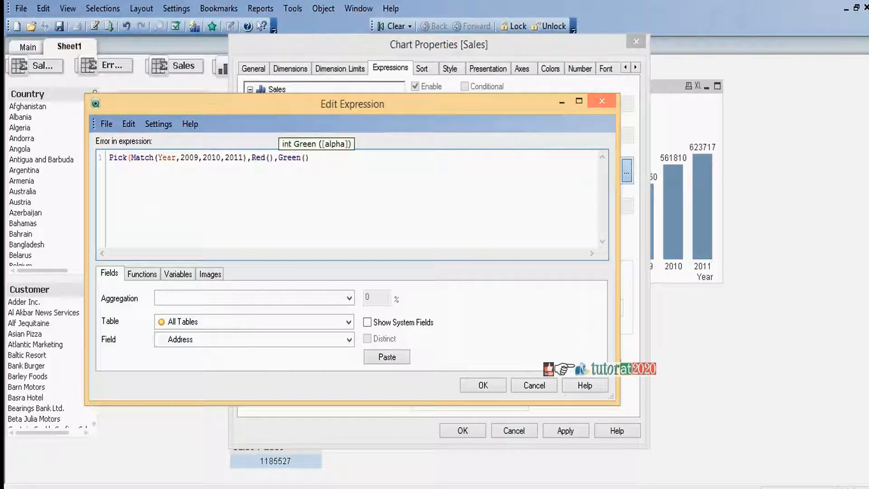
type(",")
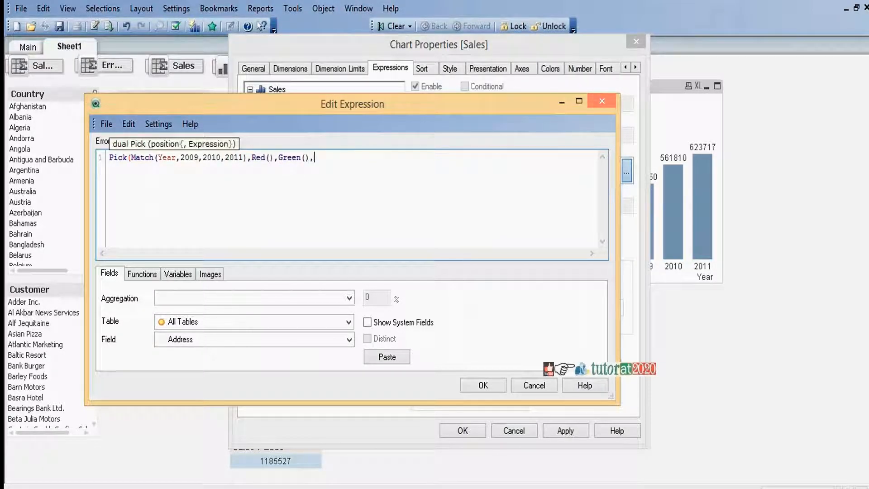
type("Yellow")
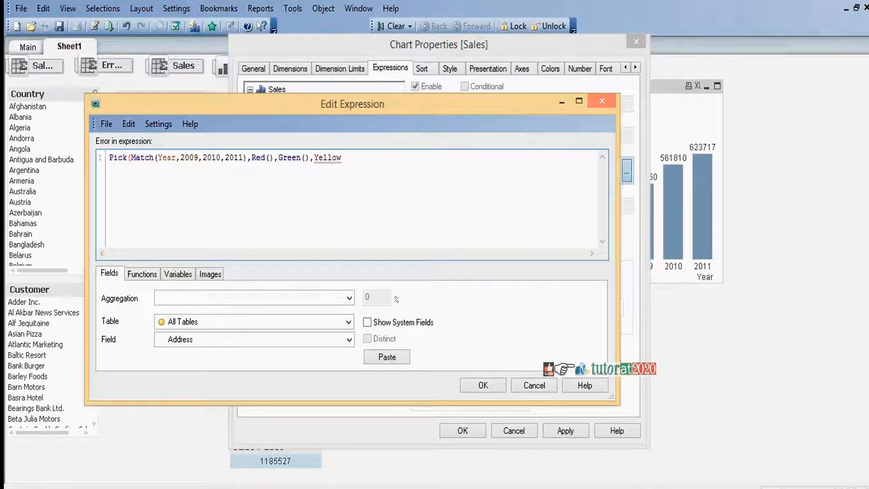
type("())")
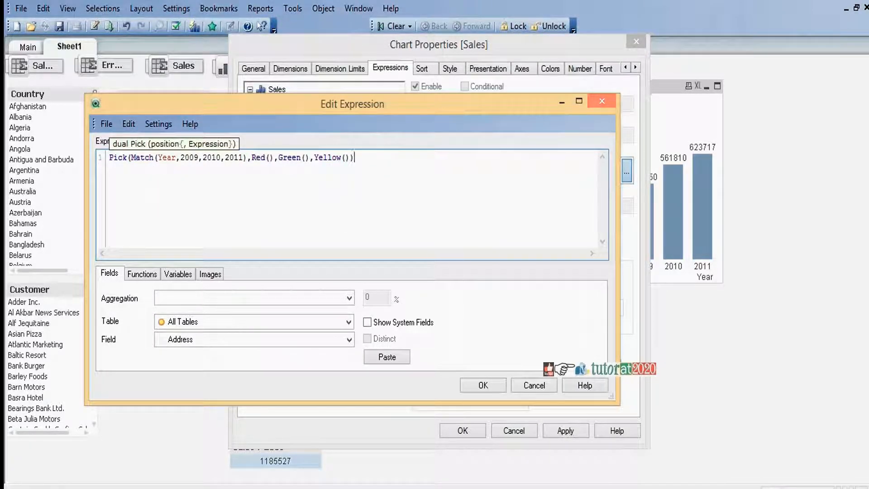
left_click(483, 385)
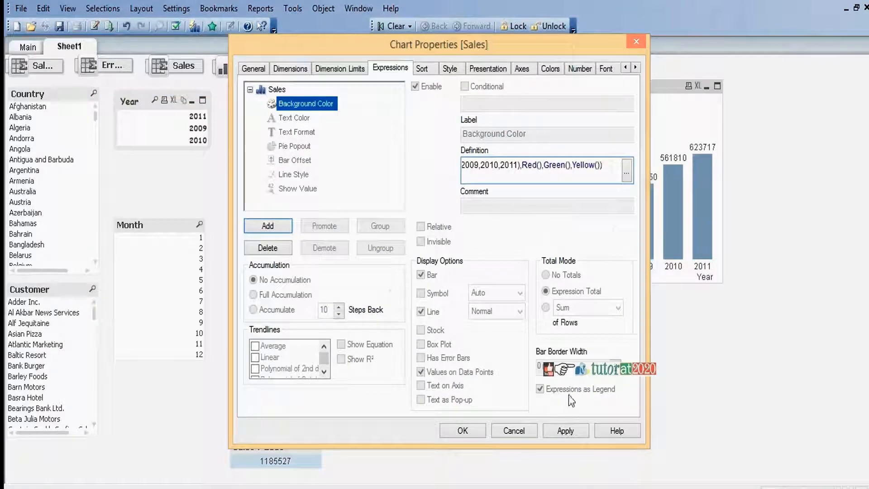
left_click(566, 430)
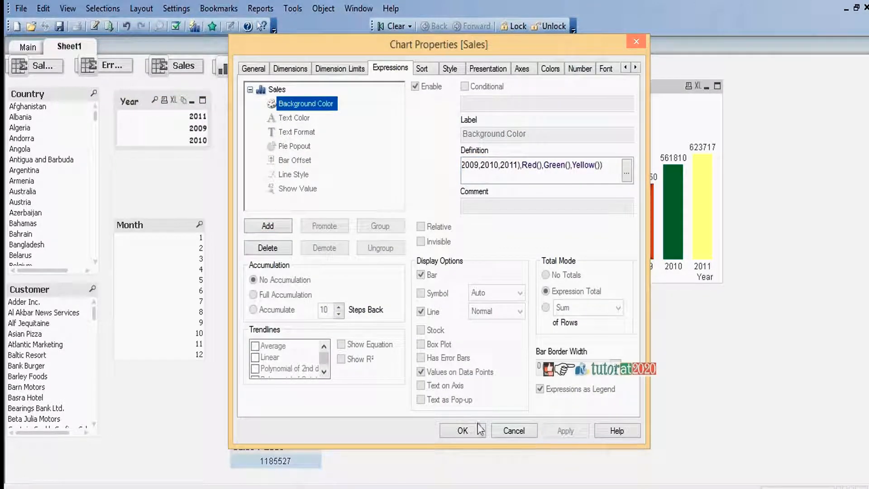
left_click(462, 431)
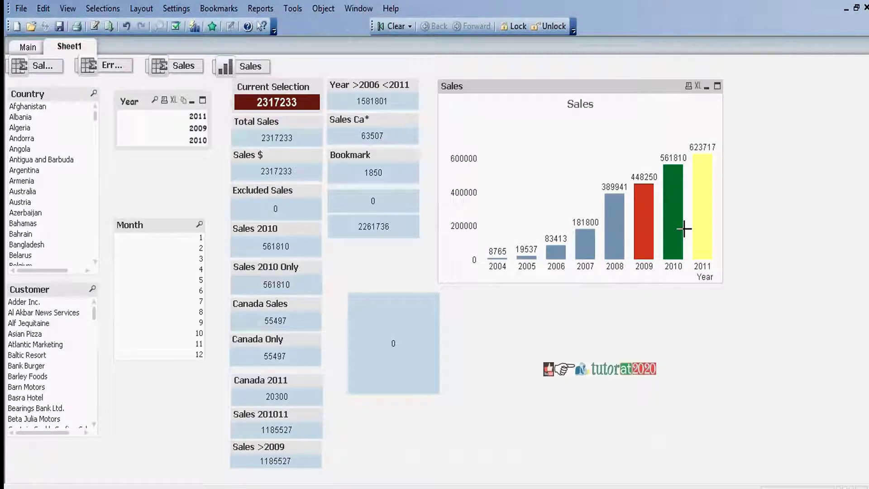
mouse_move(711, 159)
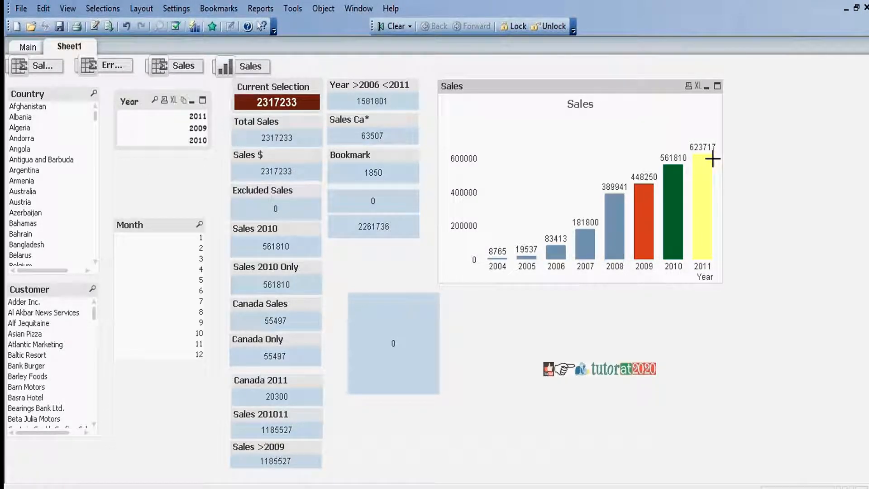
mouse_move(589, 93)
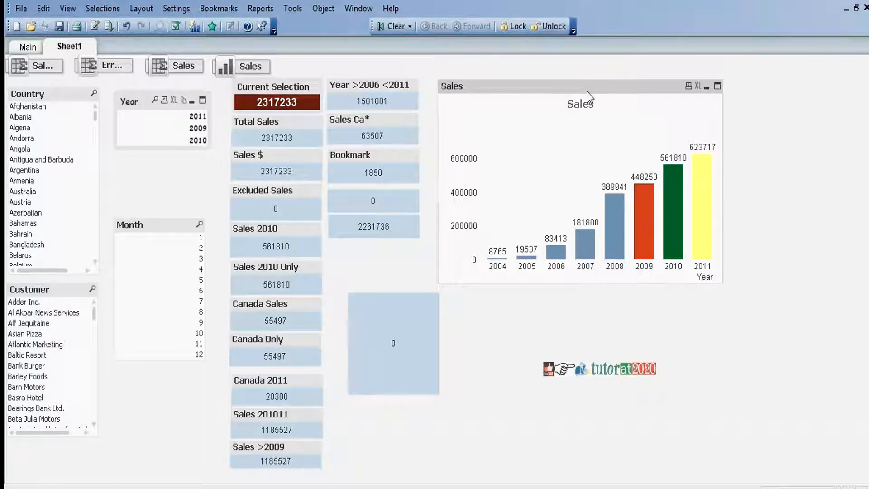
- Open the Sales chart's Properties from its caption menu
right_click(587, 96)
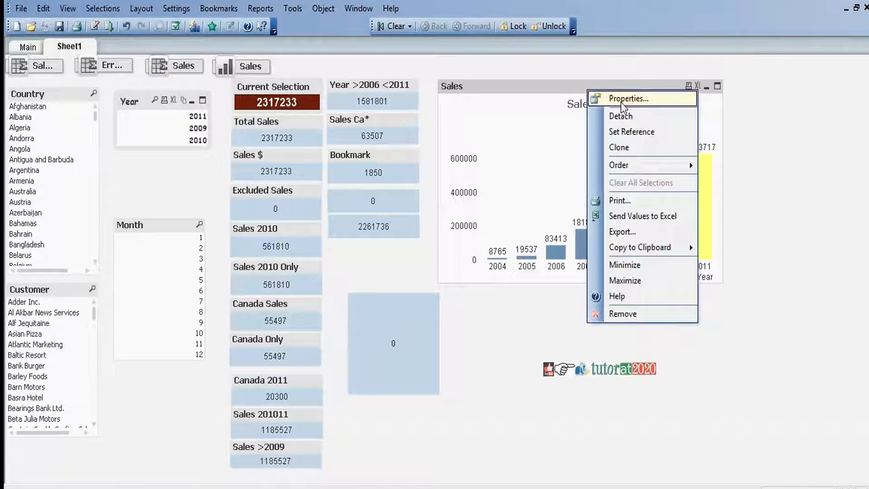
left_click(629, 98)
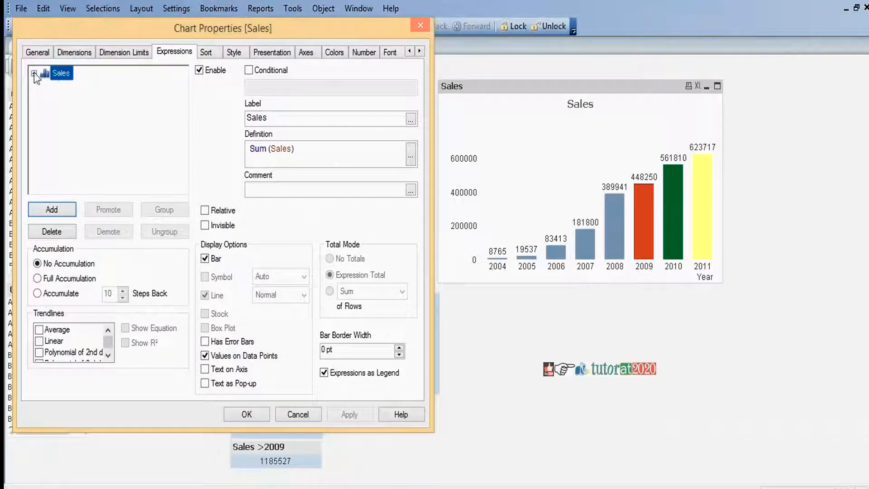
- Replace Yellow() with RGB(200,220,180) in the Sales Background Color formula
left_click(34, 74)
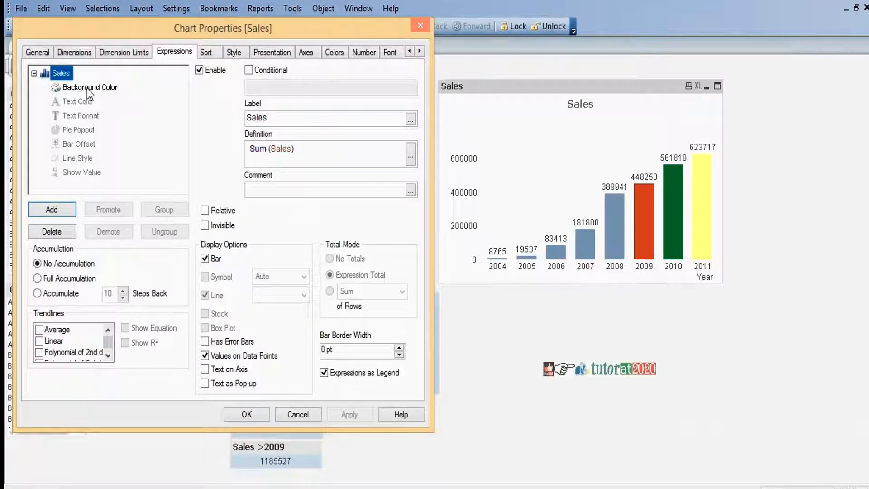
left_click(89, 87)
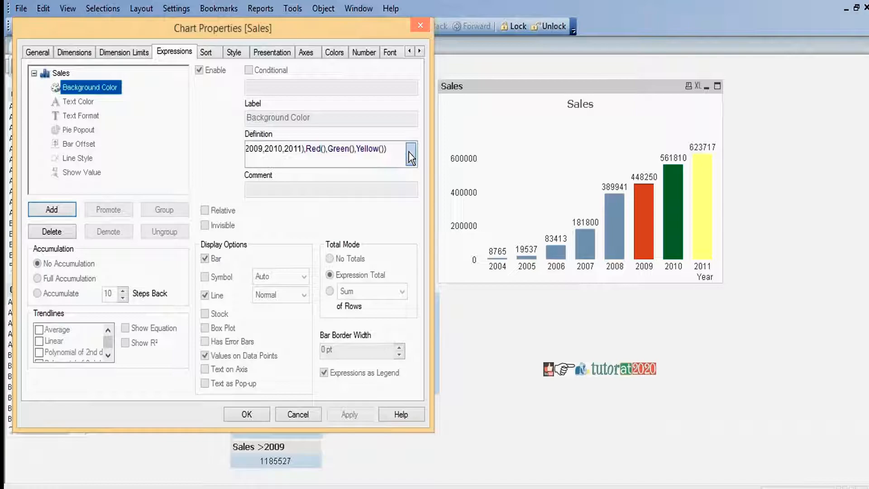
left_click(410, 153)
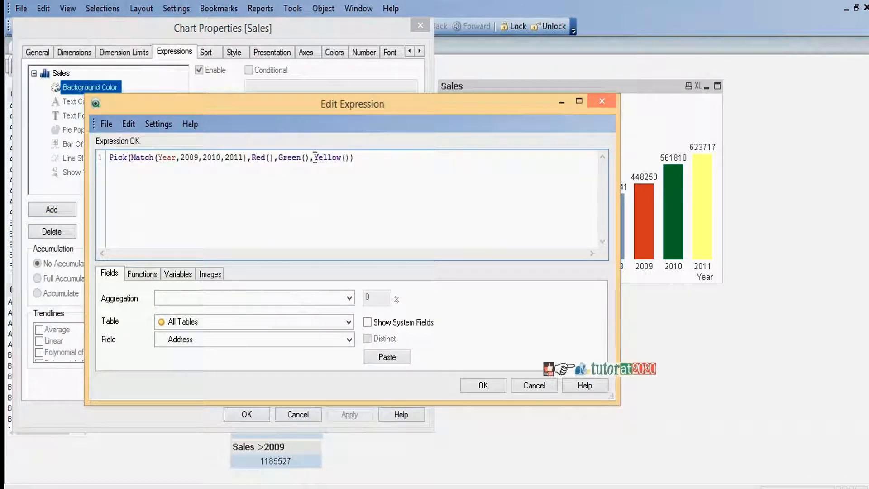
double_click(328, 157)
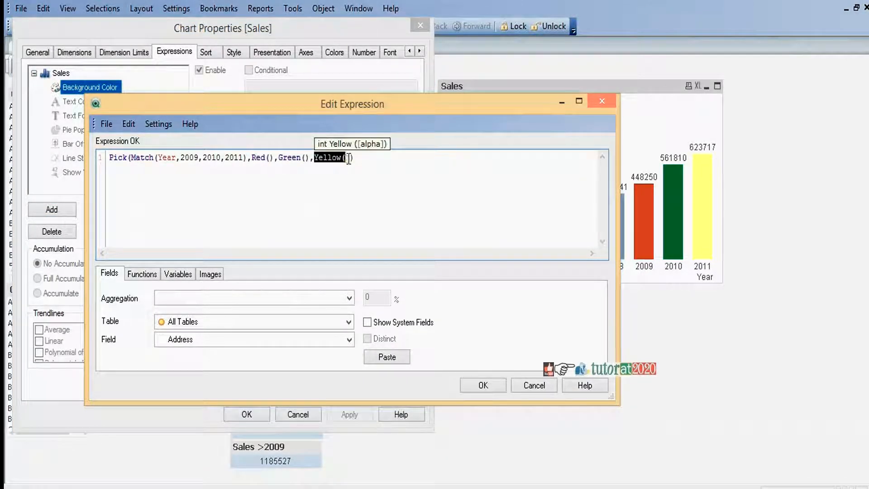
type("rg")
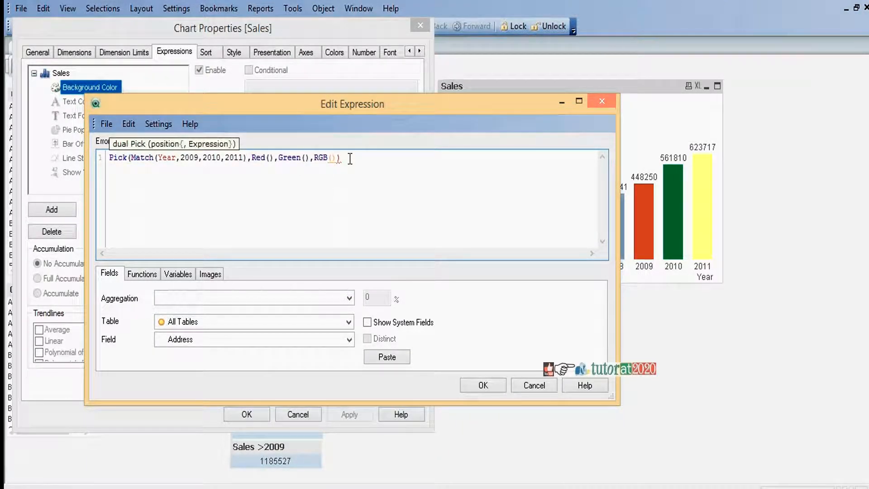
type("200,220")
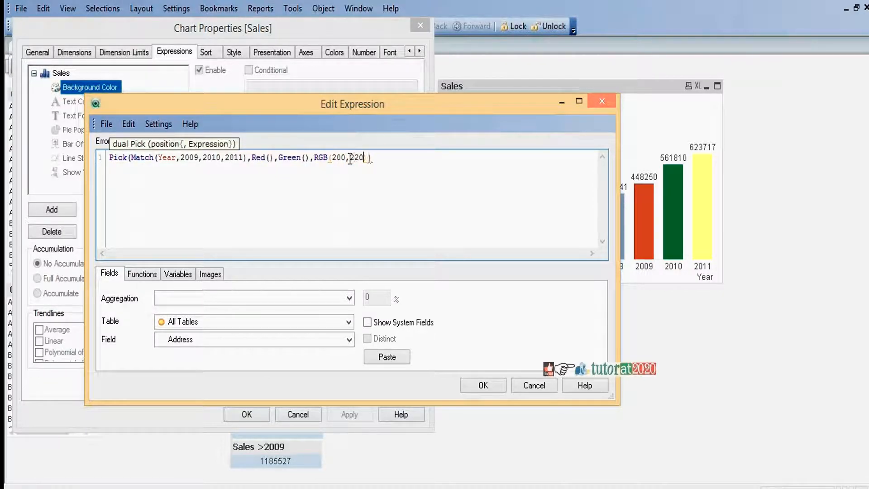
type(",180")
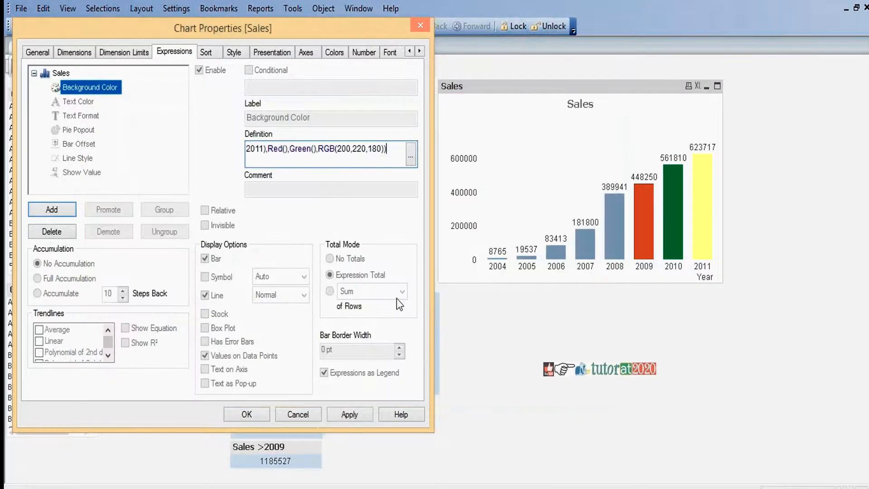
left_click(349, 414)
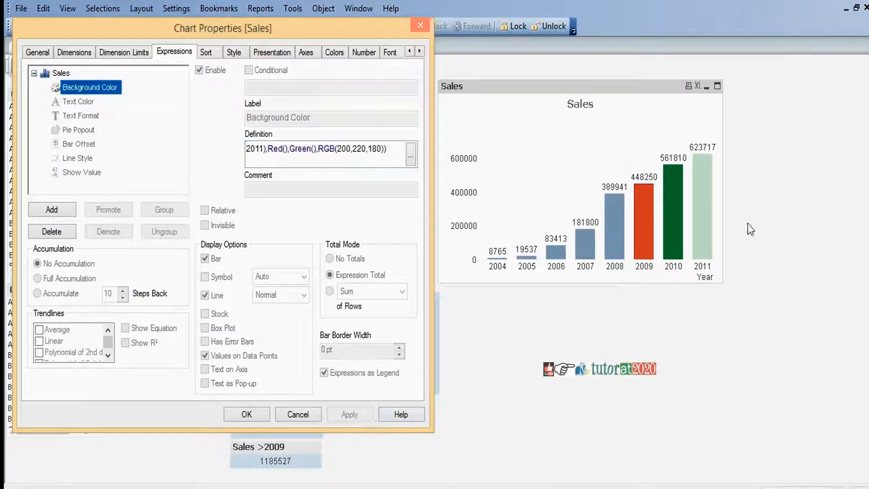
mouse_move(715, 191)
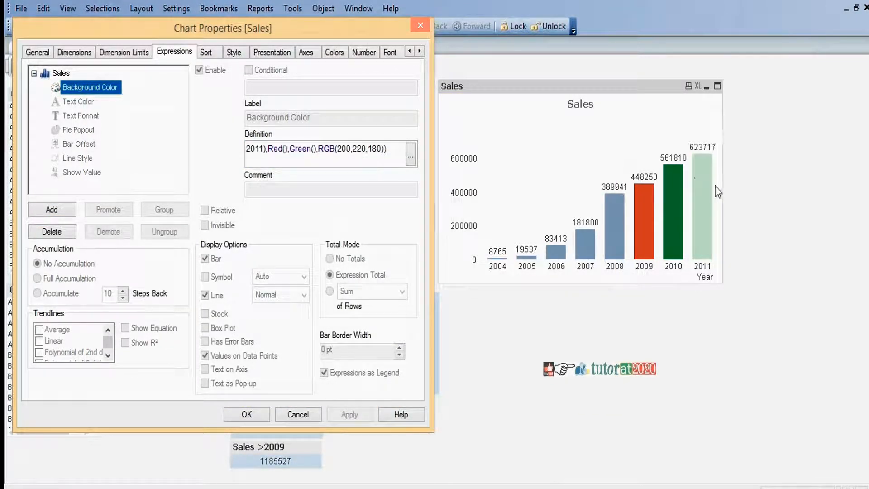
mouse_move(695, 197)
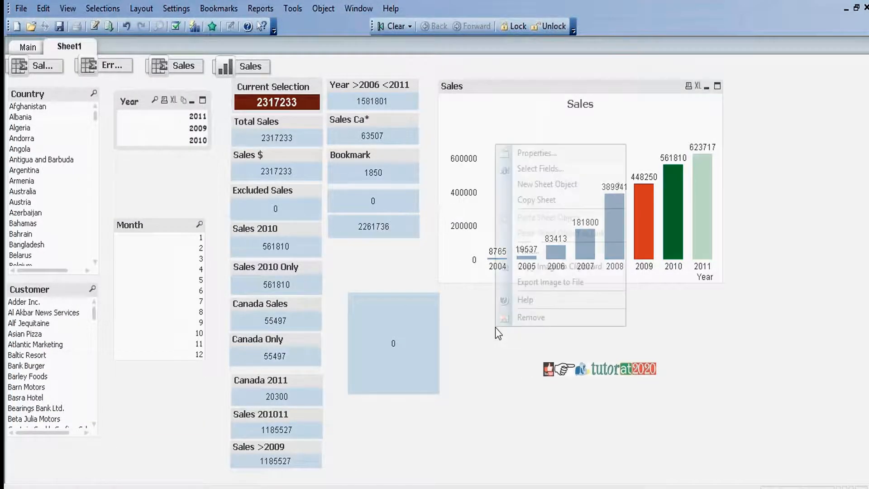
mouse_move(561, 184)
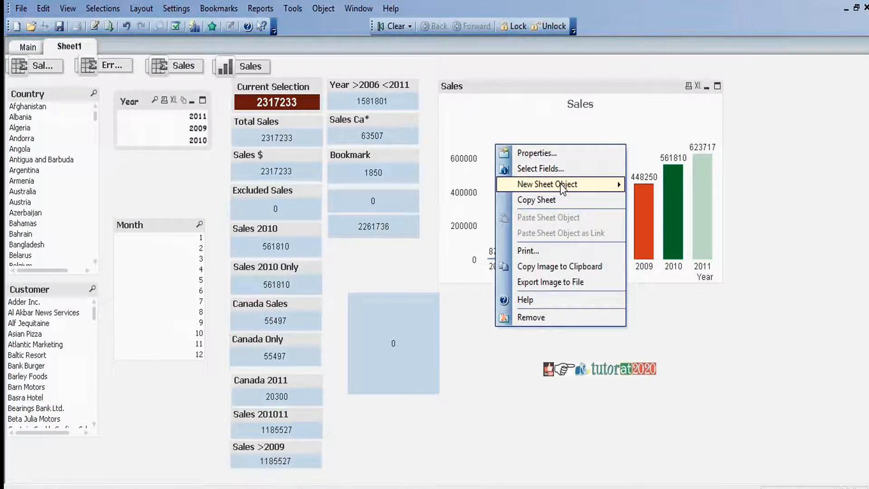
mouse_move(560, 184)
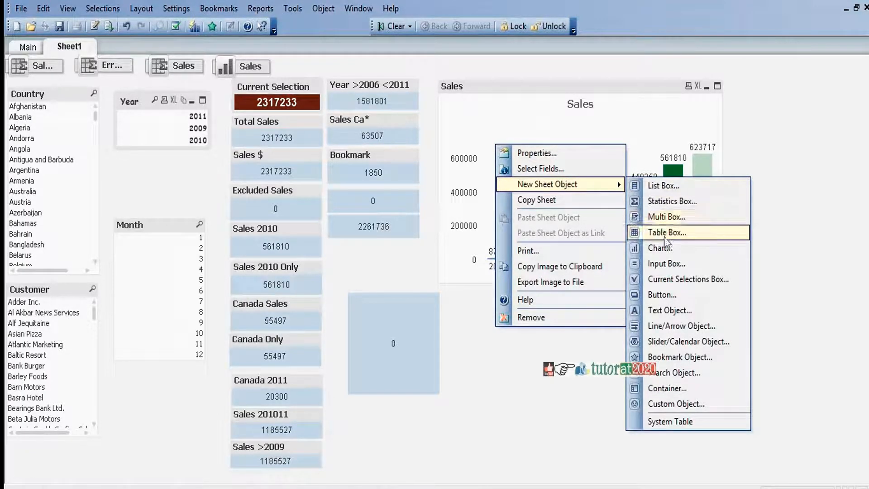
mouse_move(675, 285)
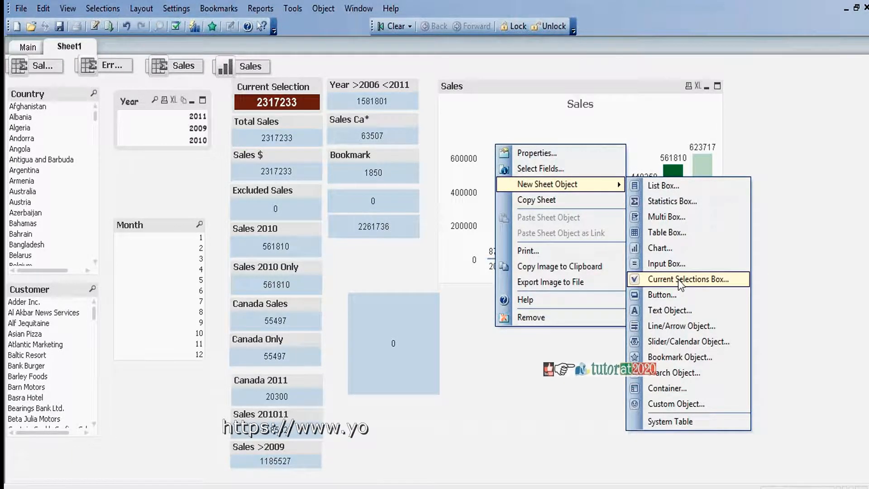
- Add a default Current Selections box and select customer Moe's Laundromat
left_click(688, 279)
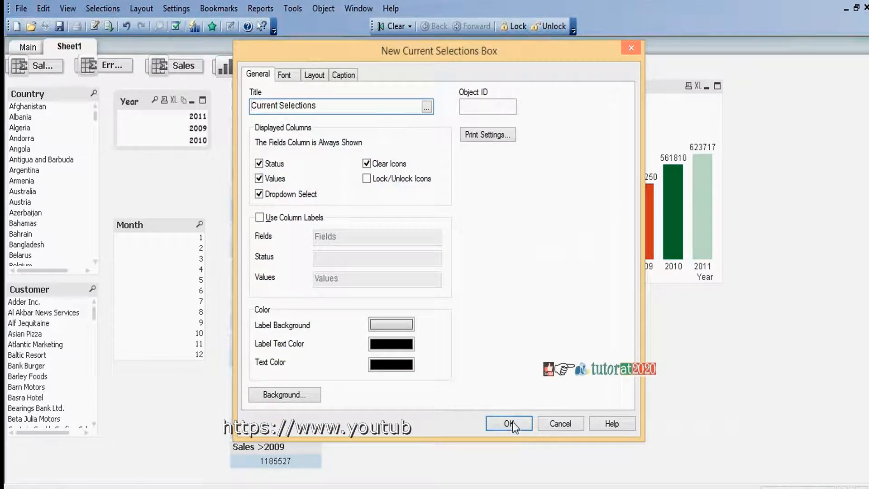
left_click(509, 423)
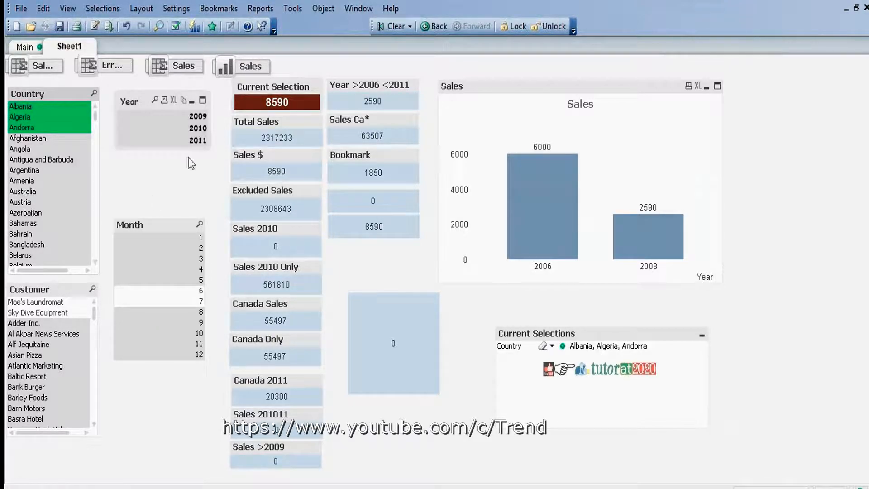
left_click(35, 301)
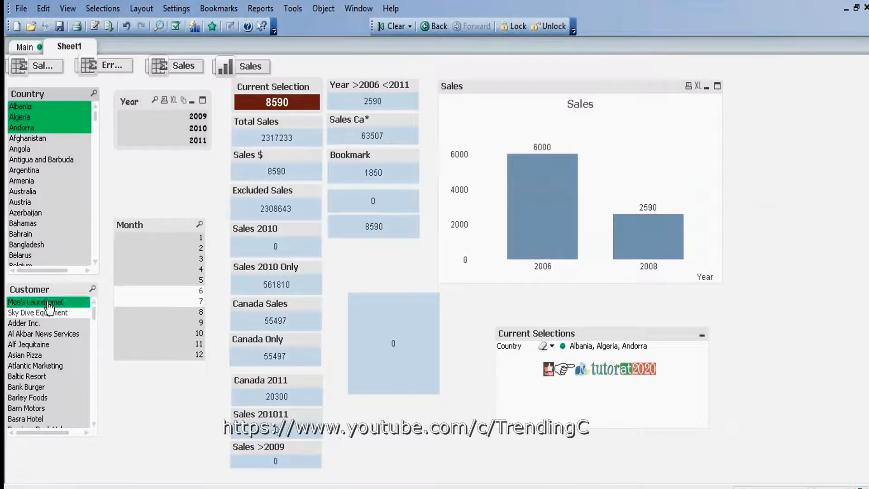
left_click(35, 301)
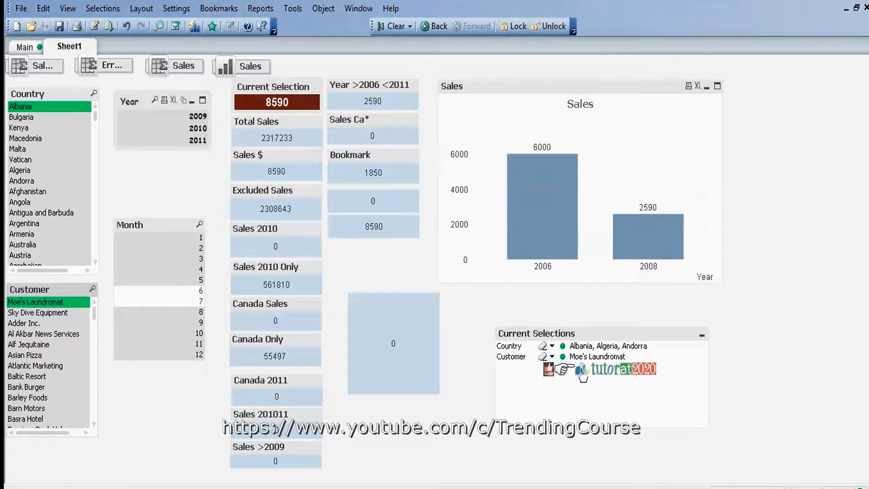